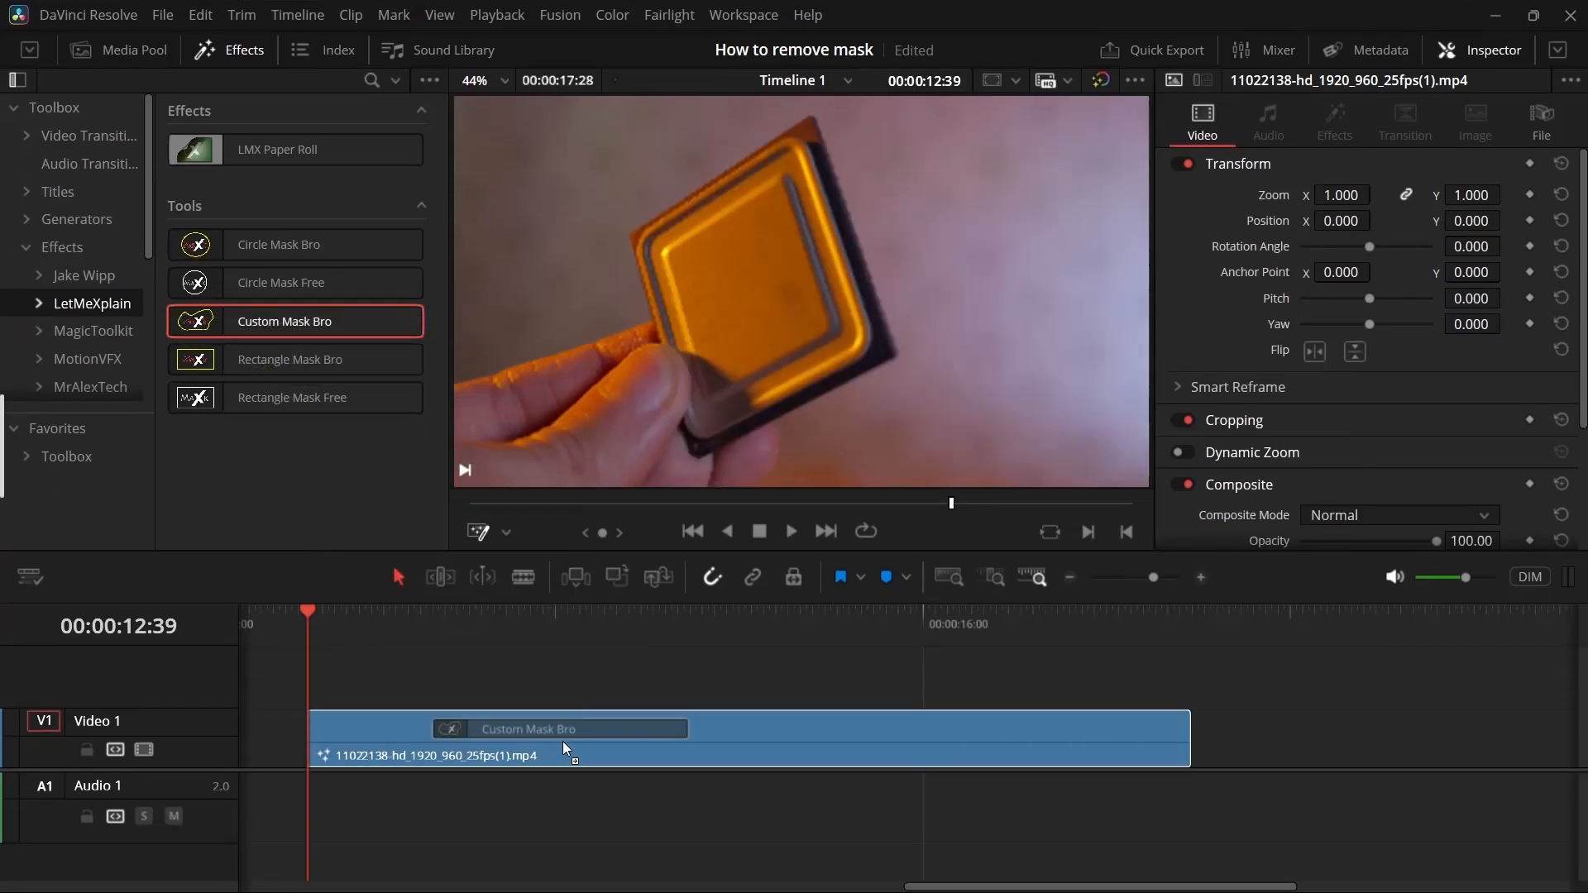
Select the masked clip and drag a Custom Mask Bro point onto a chip corner.
click(1334, 119)
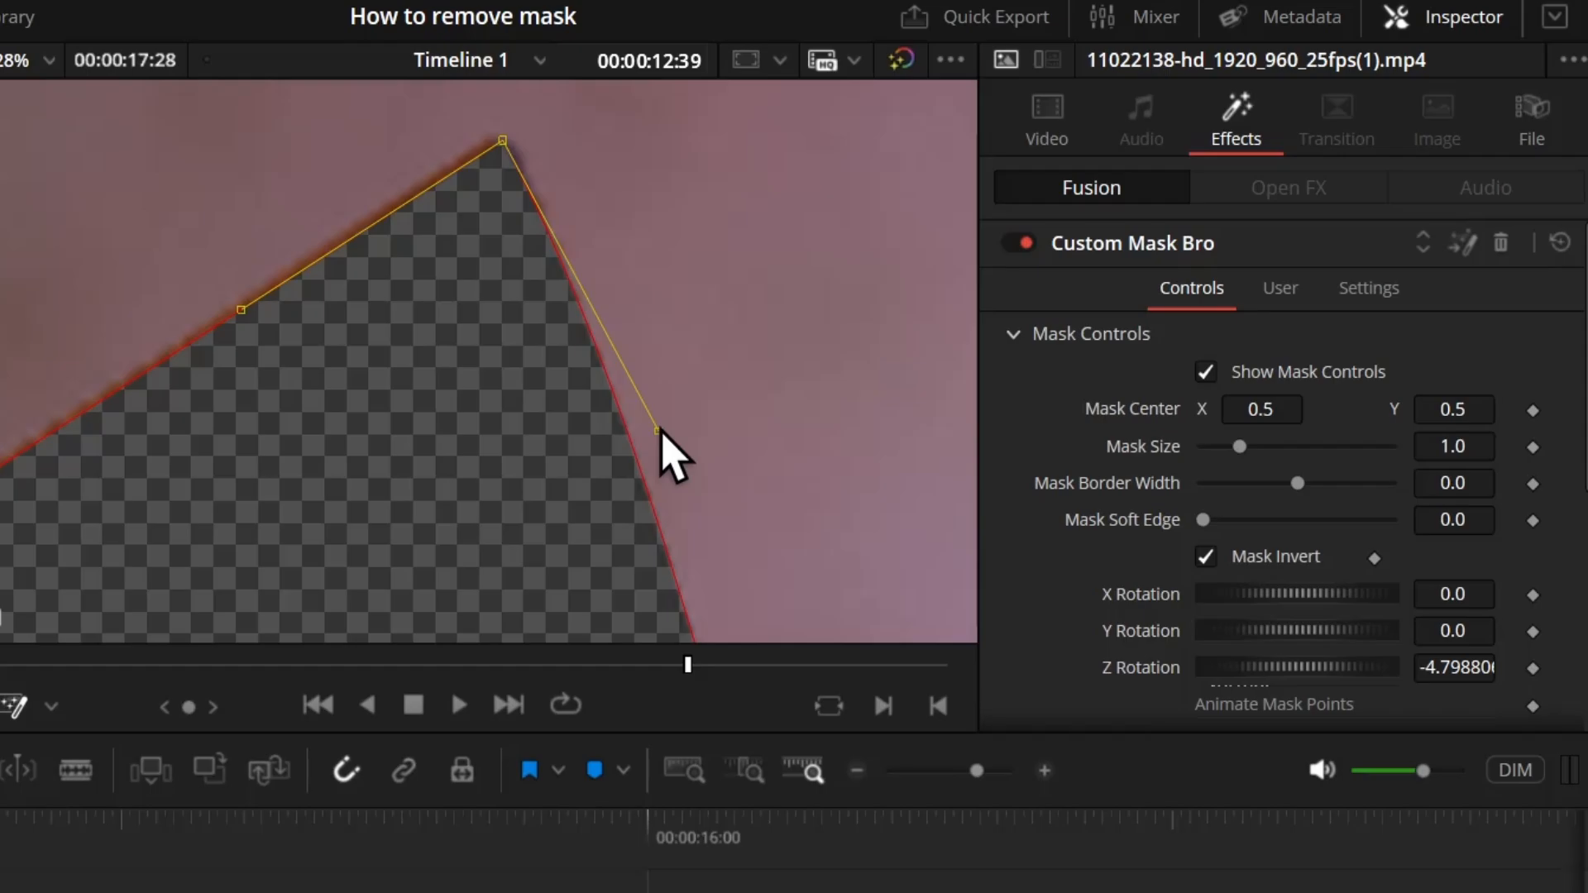
drag(654, 430, 586, 422)
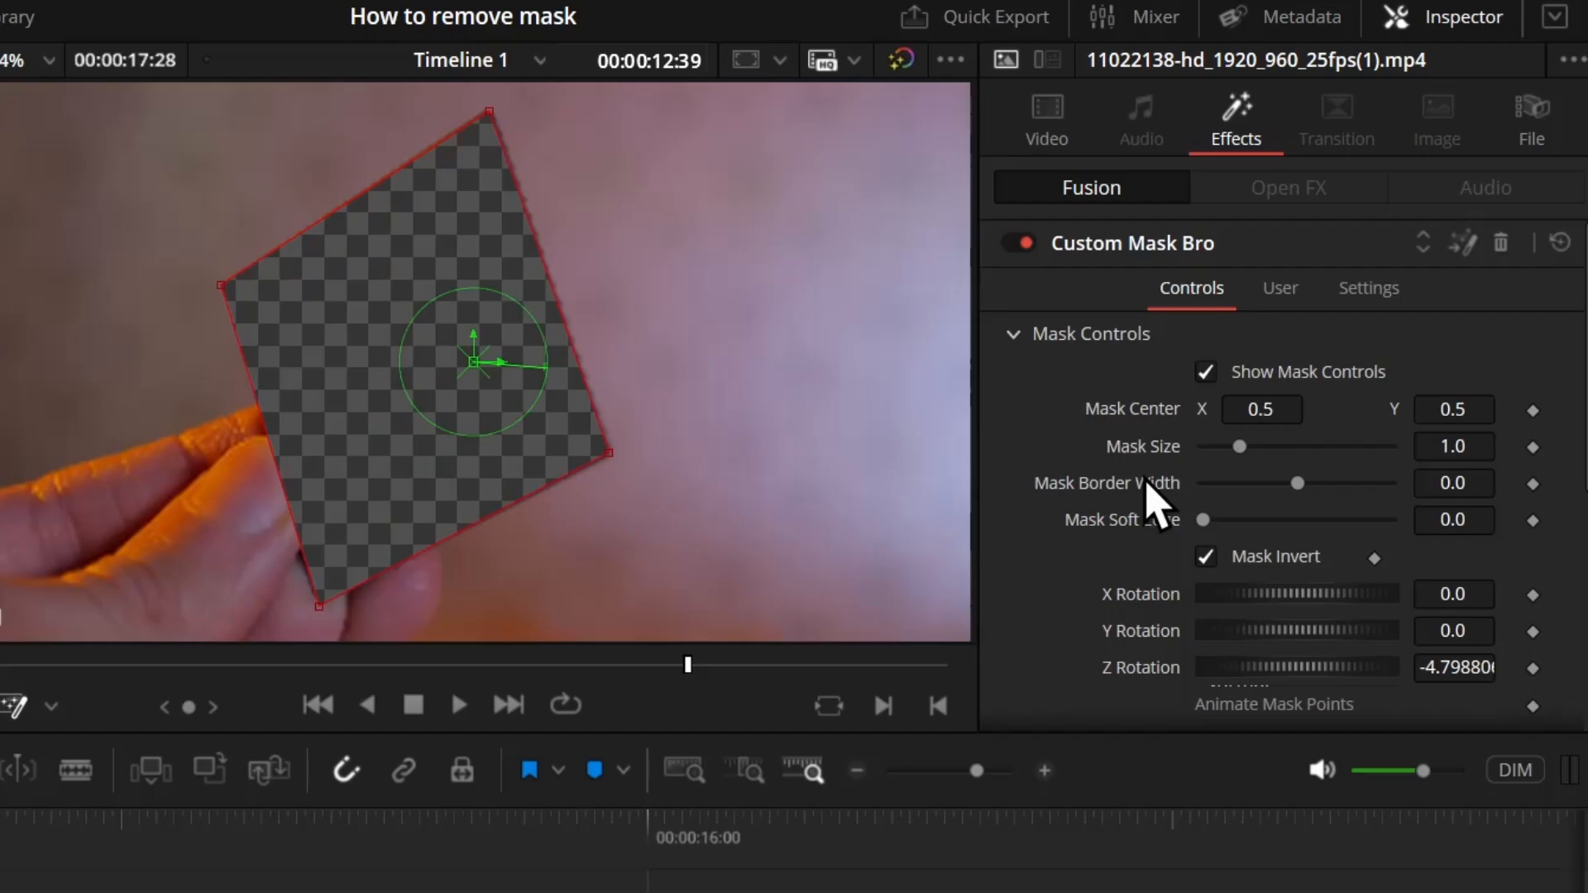
Toggle Mask Invert so only the orange chip stays visible and the background is cut away.
click(1205, 556)
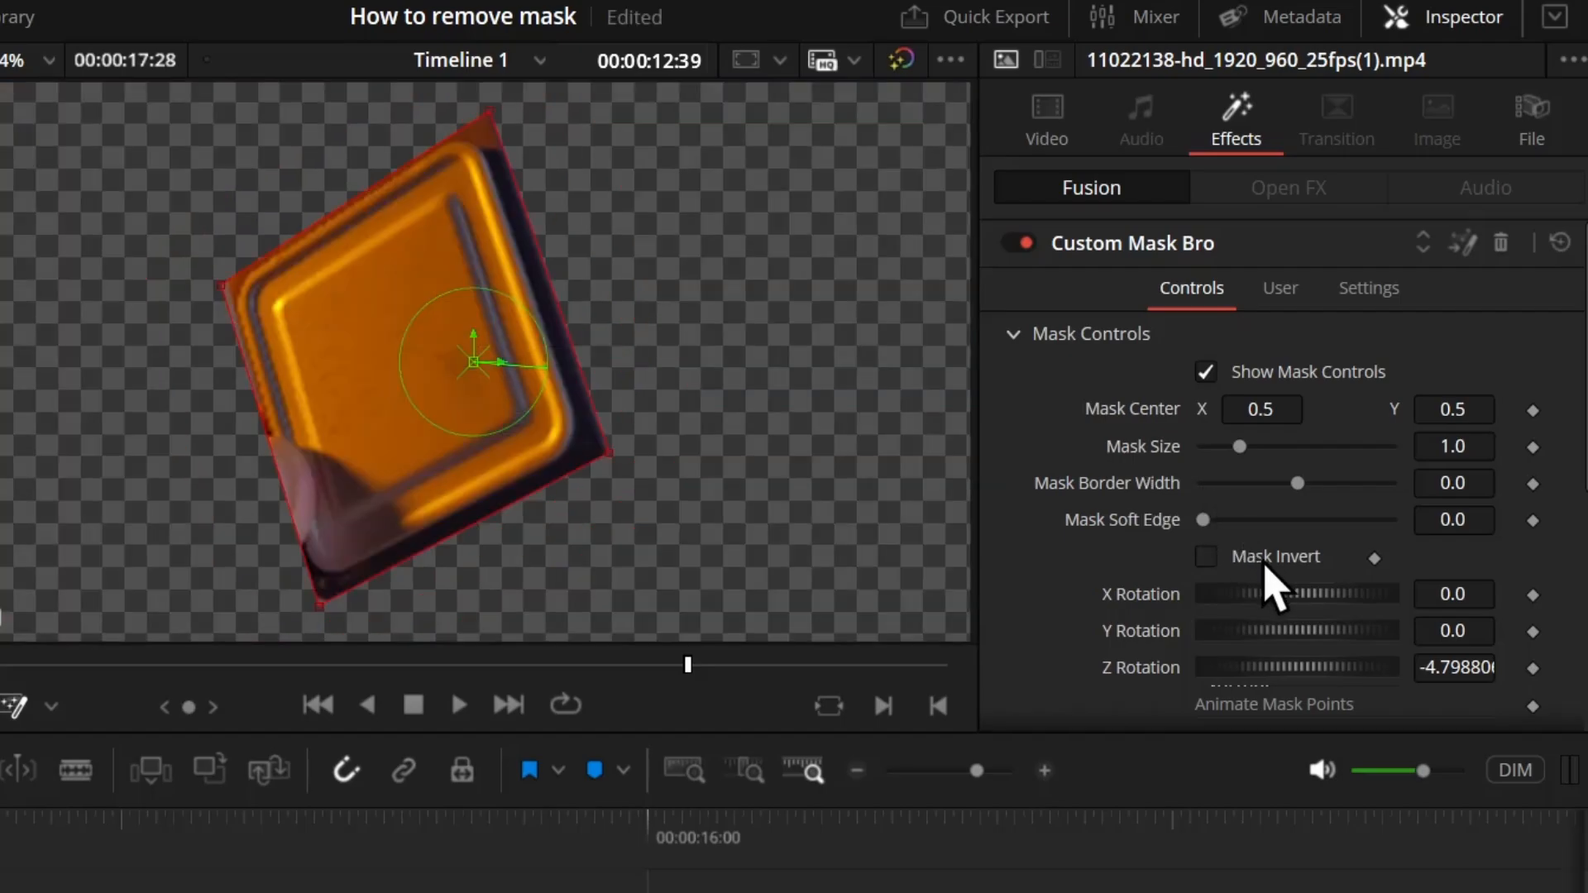
click(1204, 555)
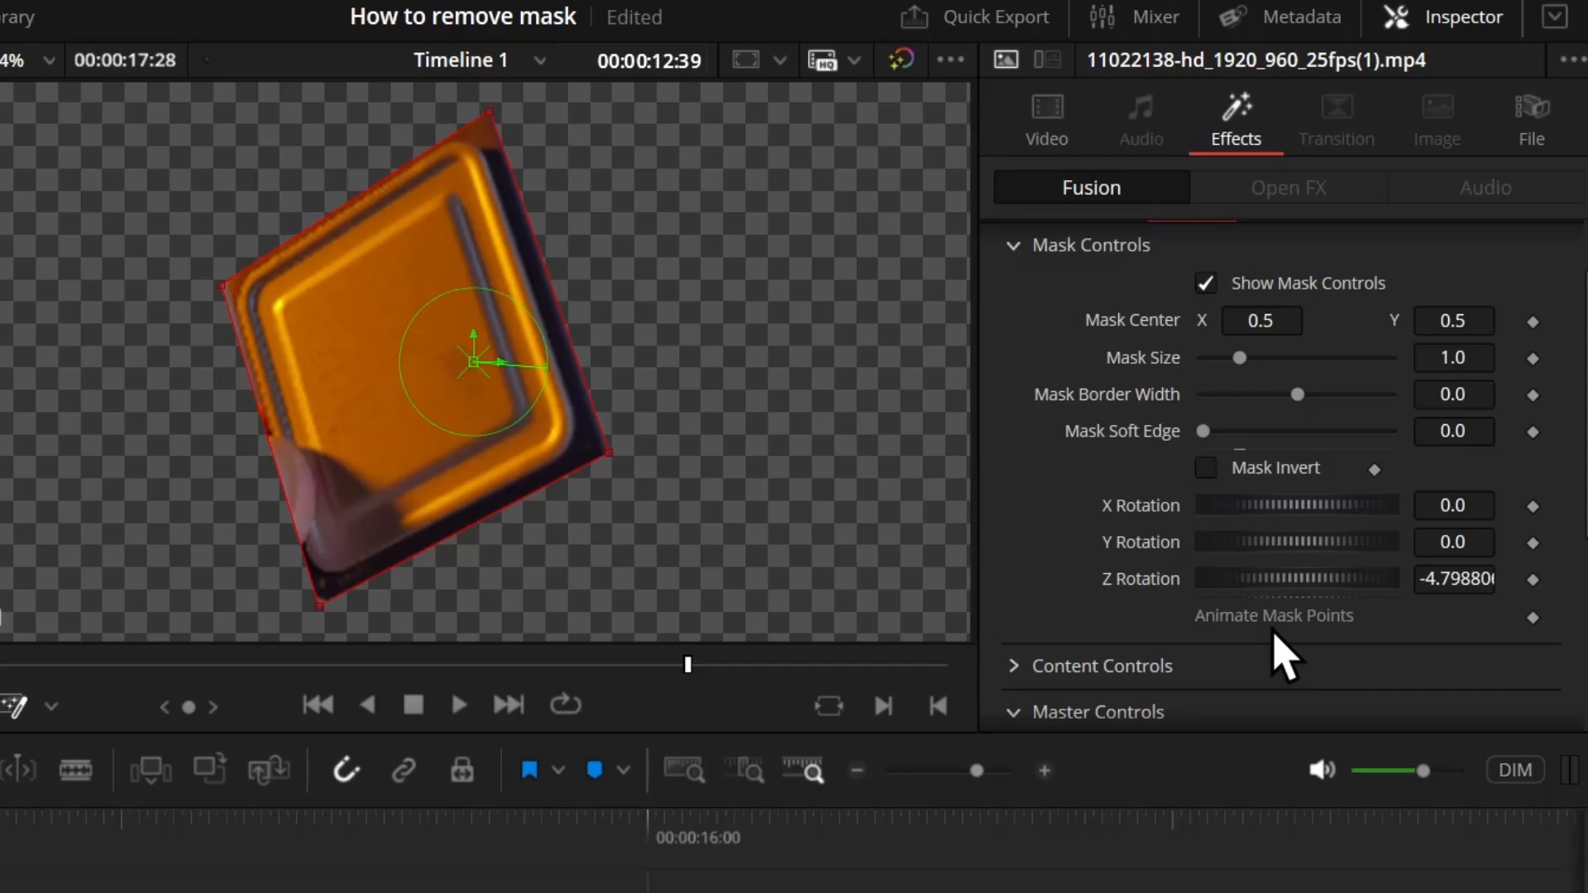
Enable Animate Mask Points keyframing and adjust a point at a later frame.
click(1532, 619)
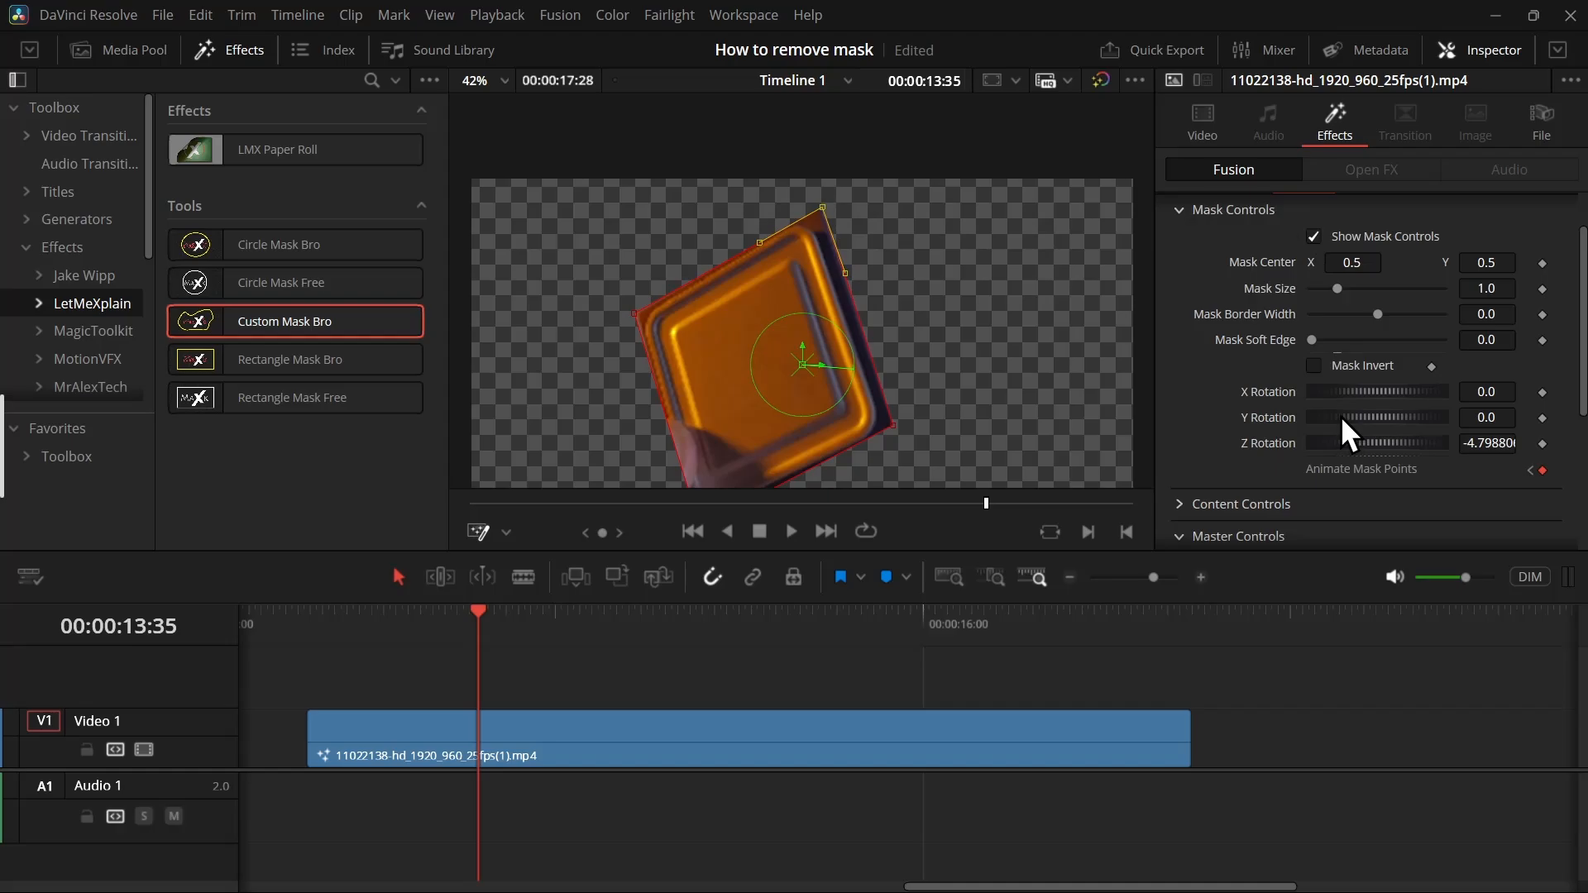
click(1314, 365)
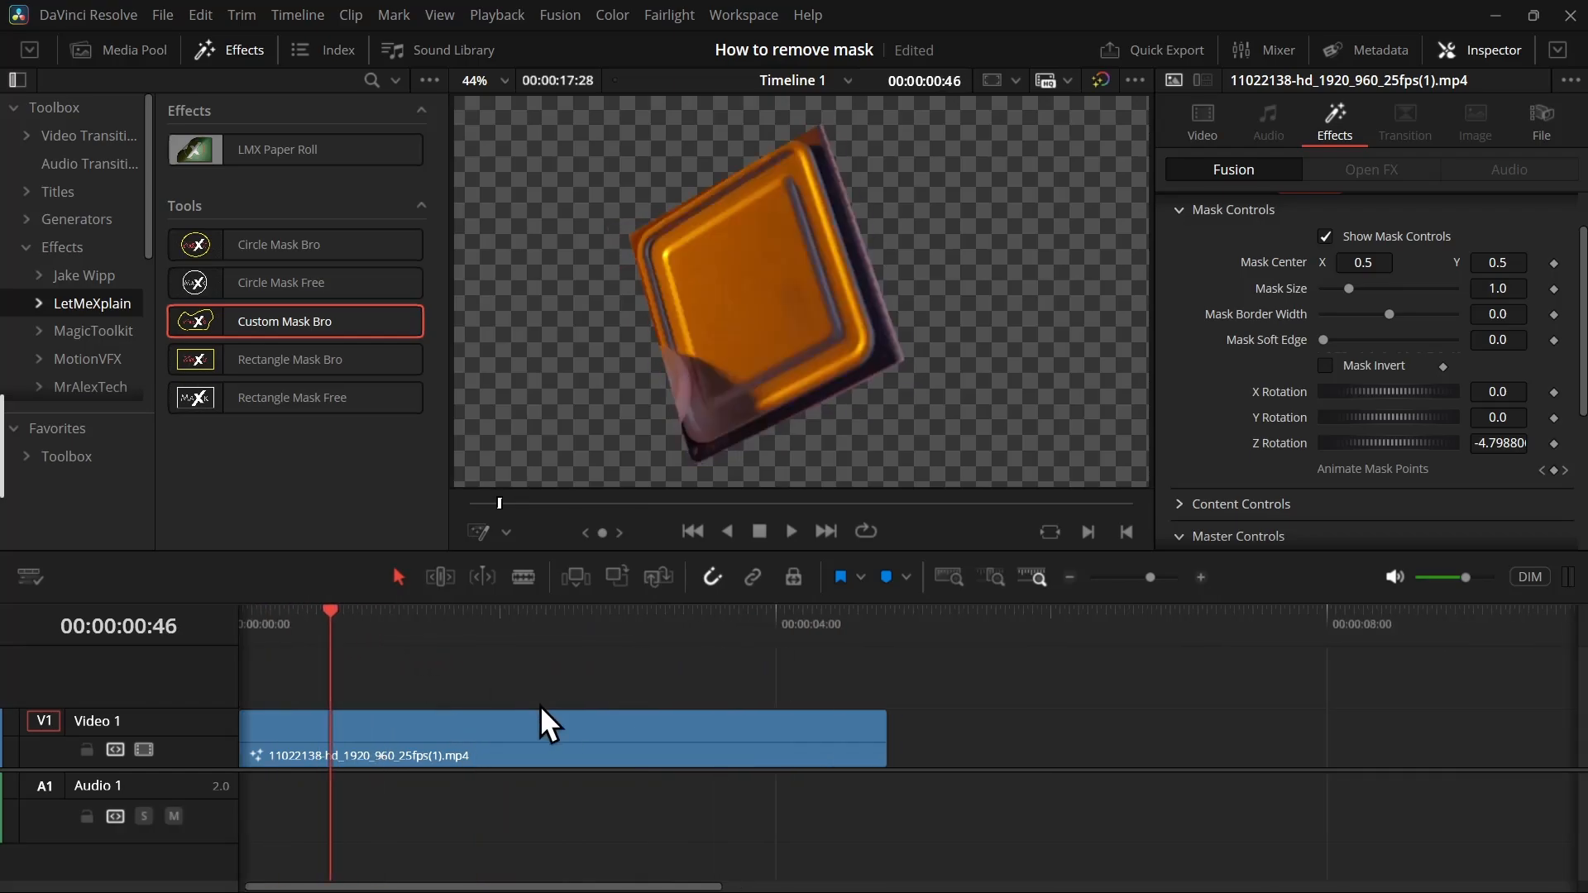
Select the masked clip and move the playhead back to its first frames.
click(298, 625)
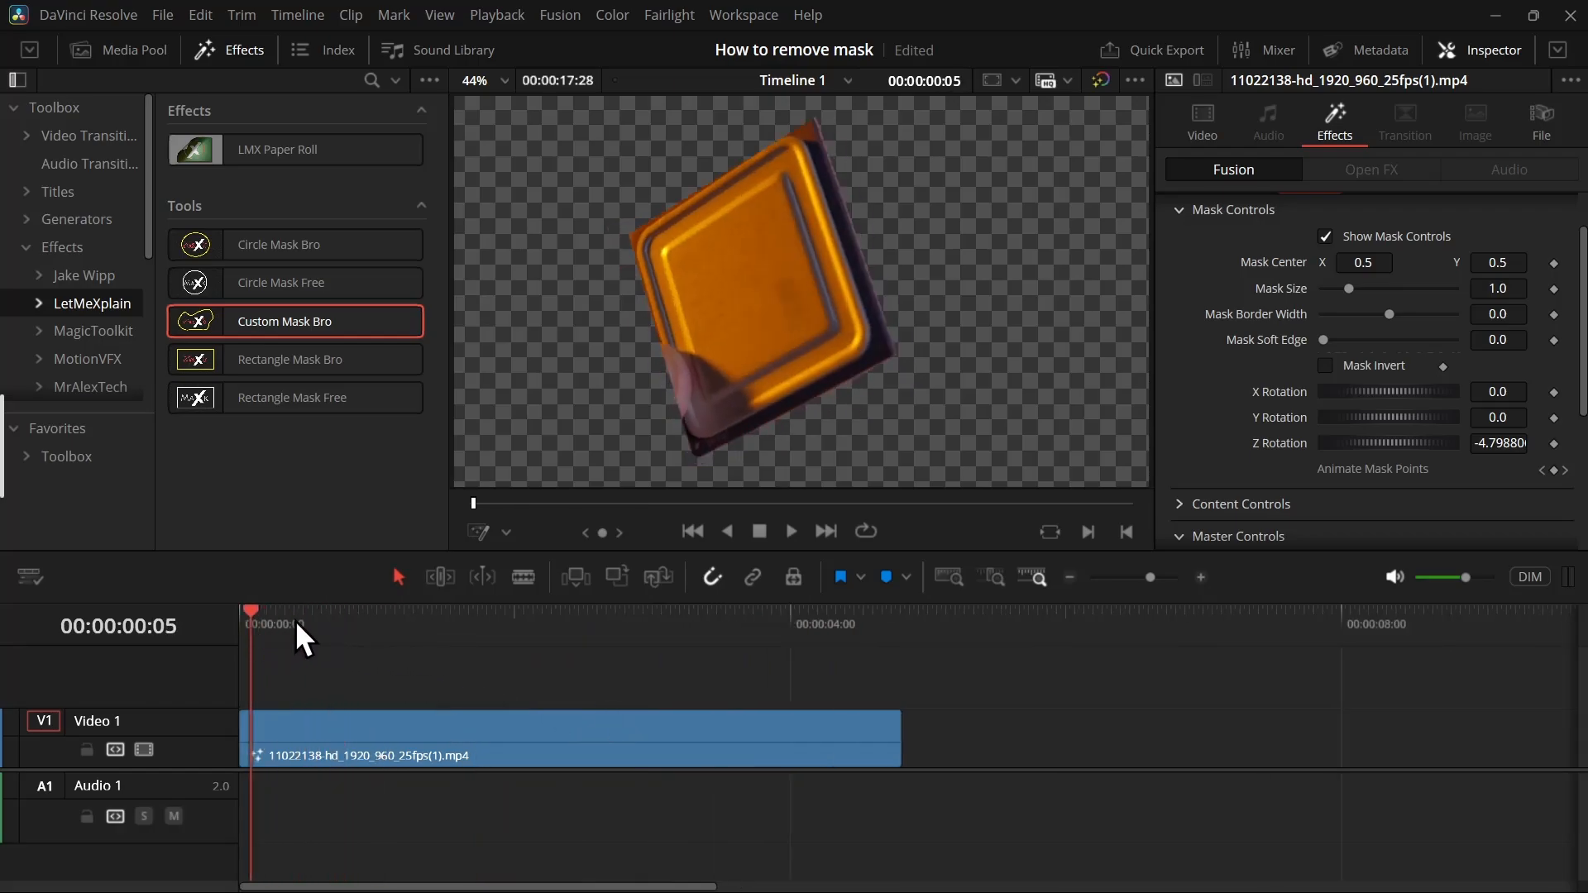
click(560, 14)
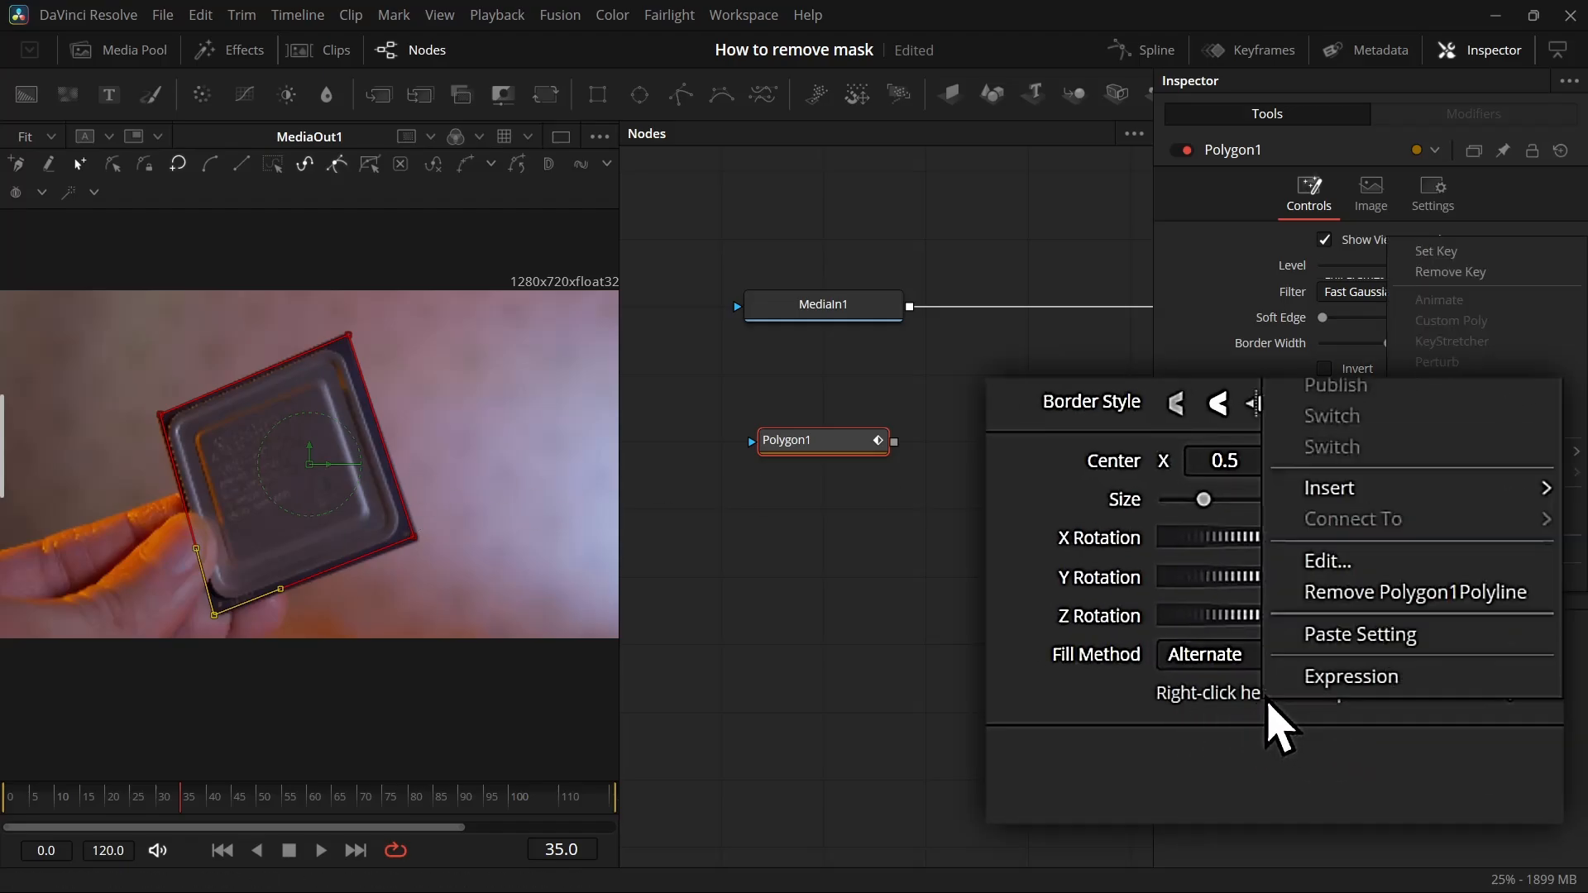
mouse_move(1302, 629)
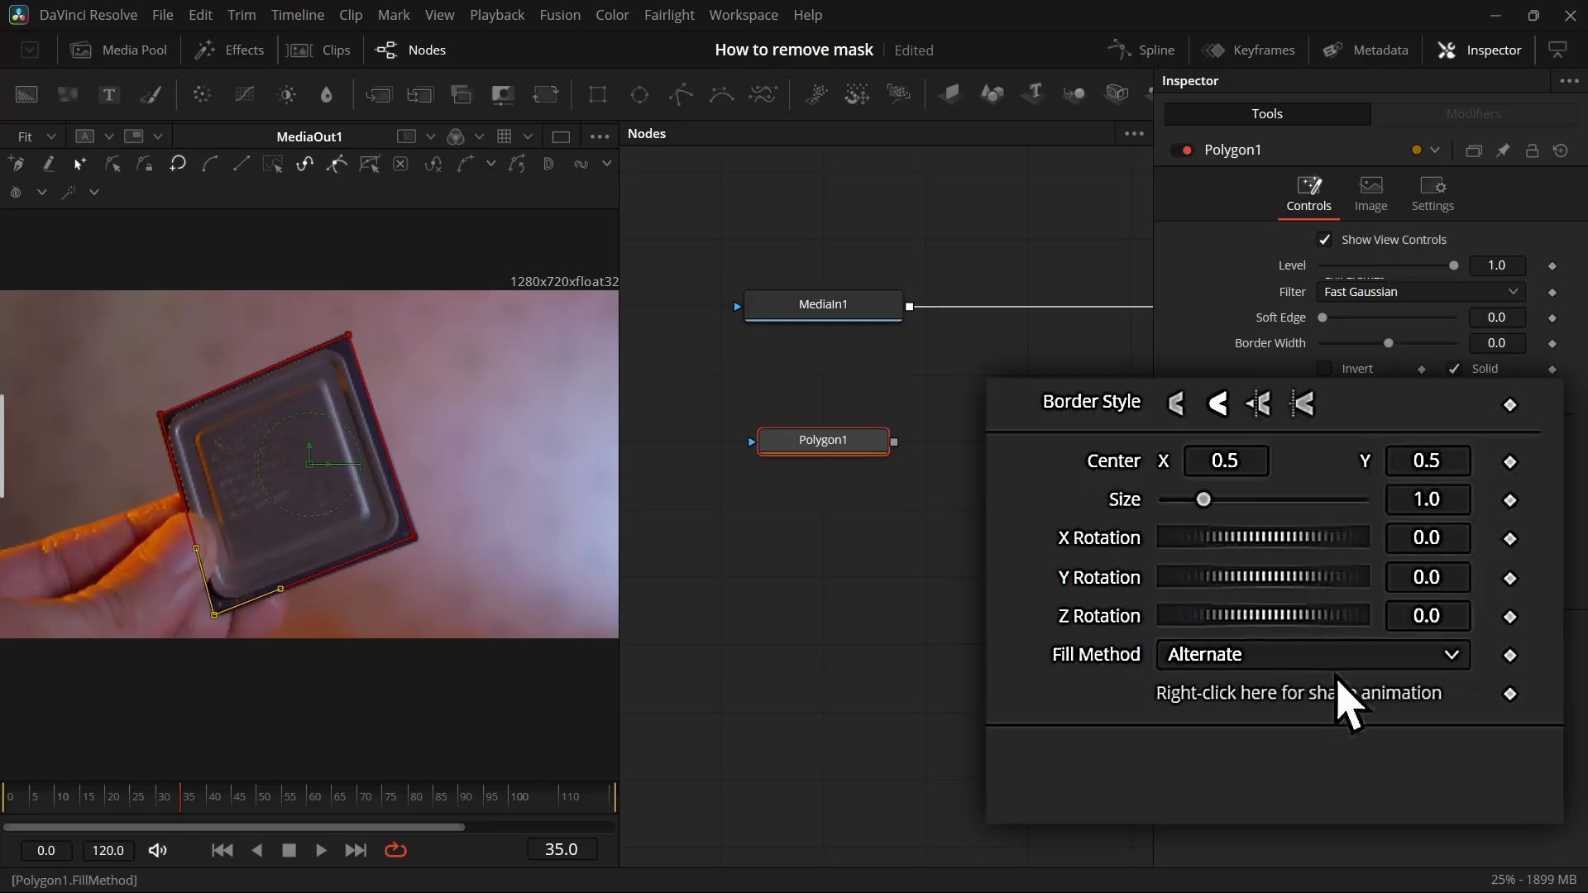
mouse_move(1382, 784)
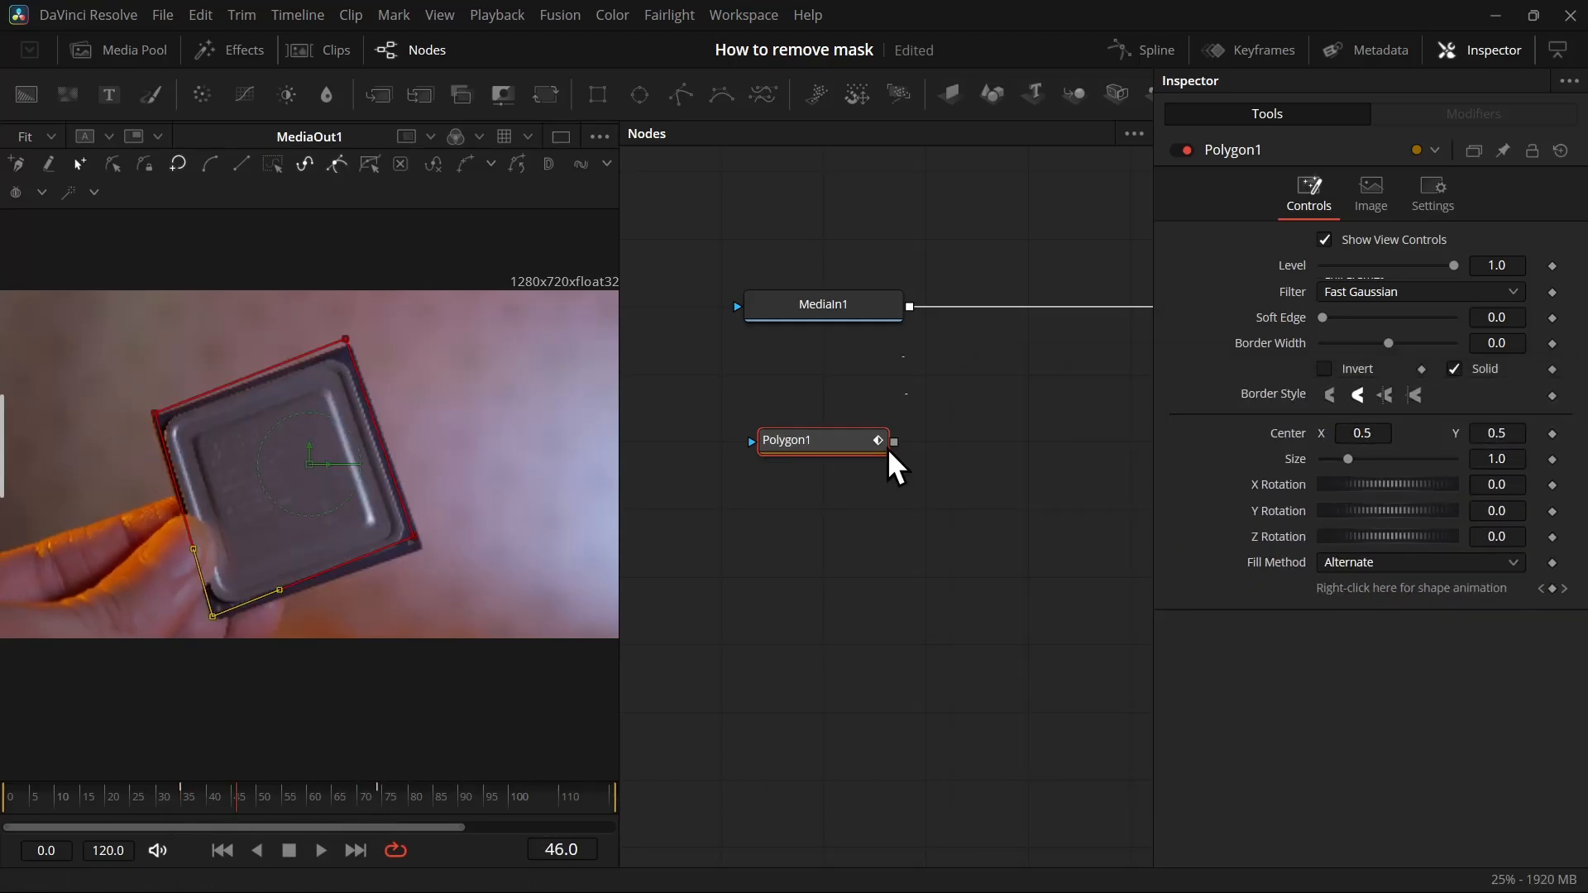
Connect the Polygon mask node's output into the Fusion composition.
drag(892, 440, 823, 324)
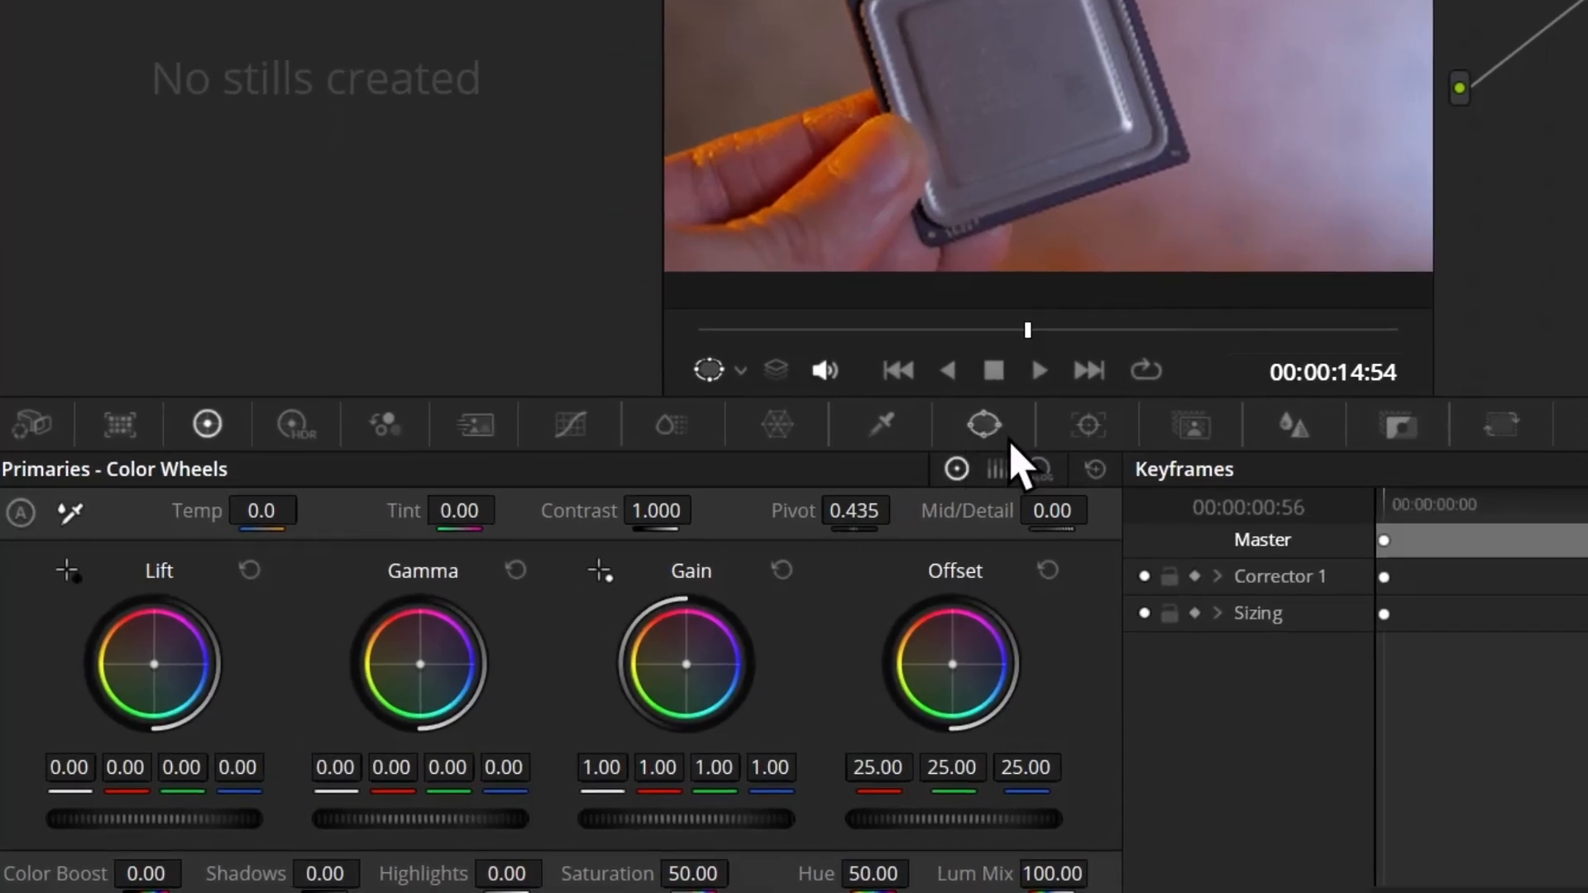
Show the Window palette on the Color page for the chip clip.
click(985, 424)
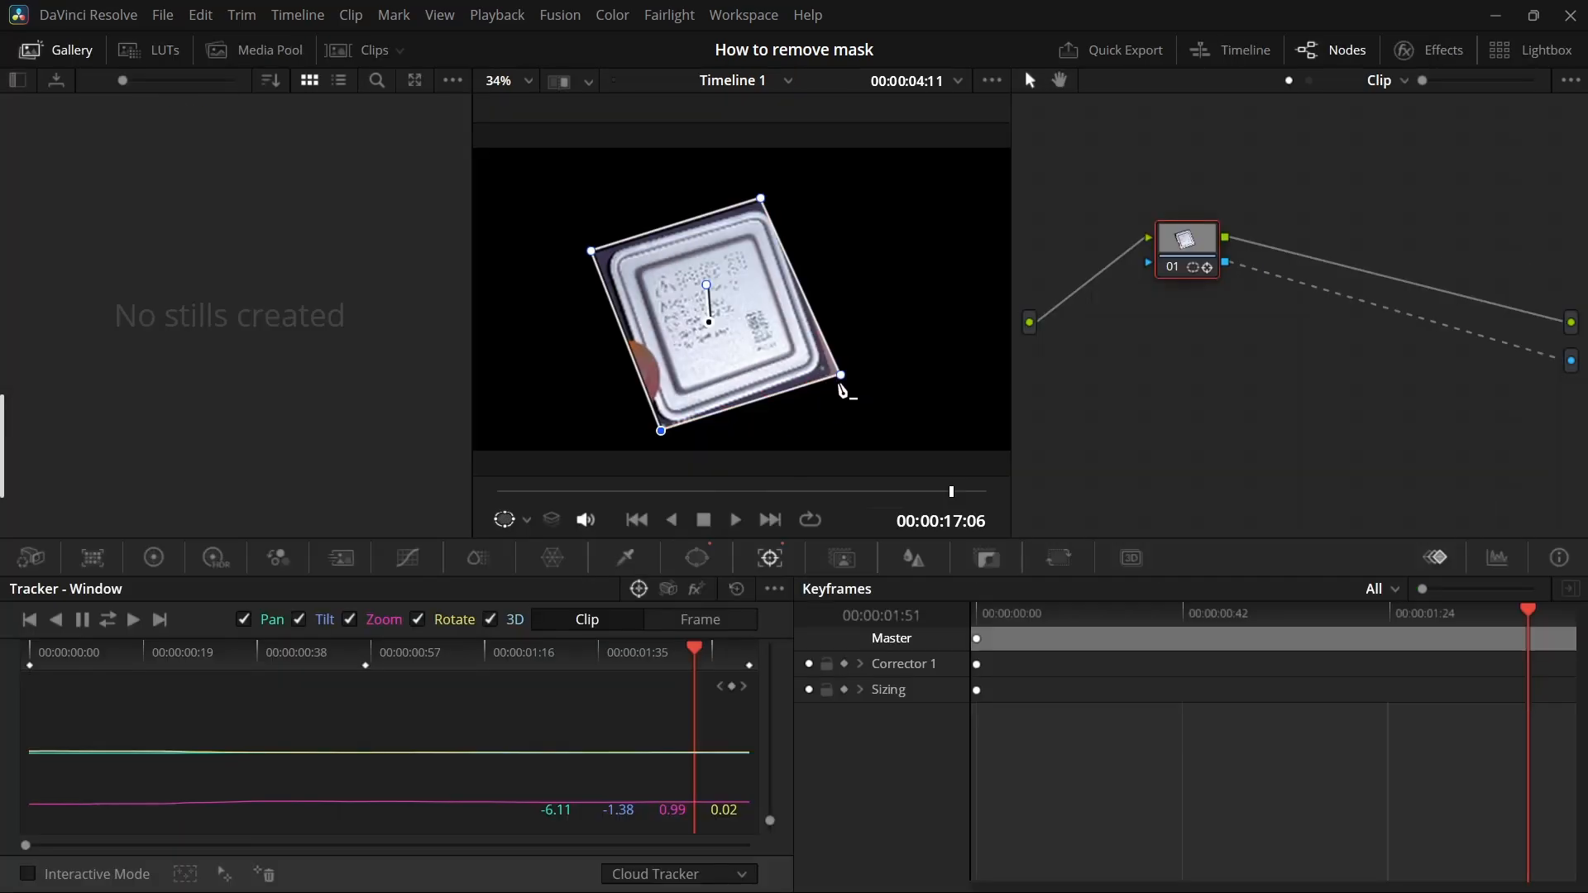
In Frame mode, drag the window's corner points back onto the chip edges on this frame.
drag(842, 375, 959, 373)
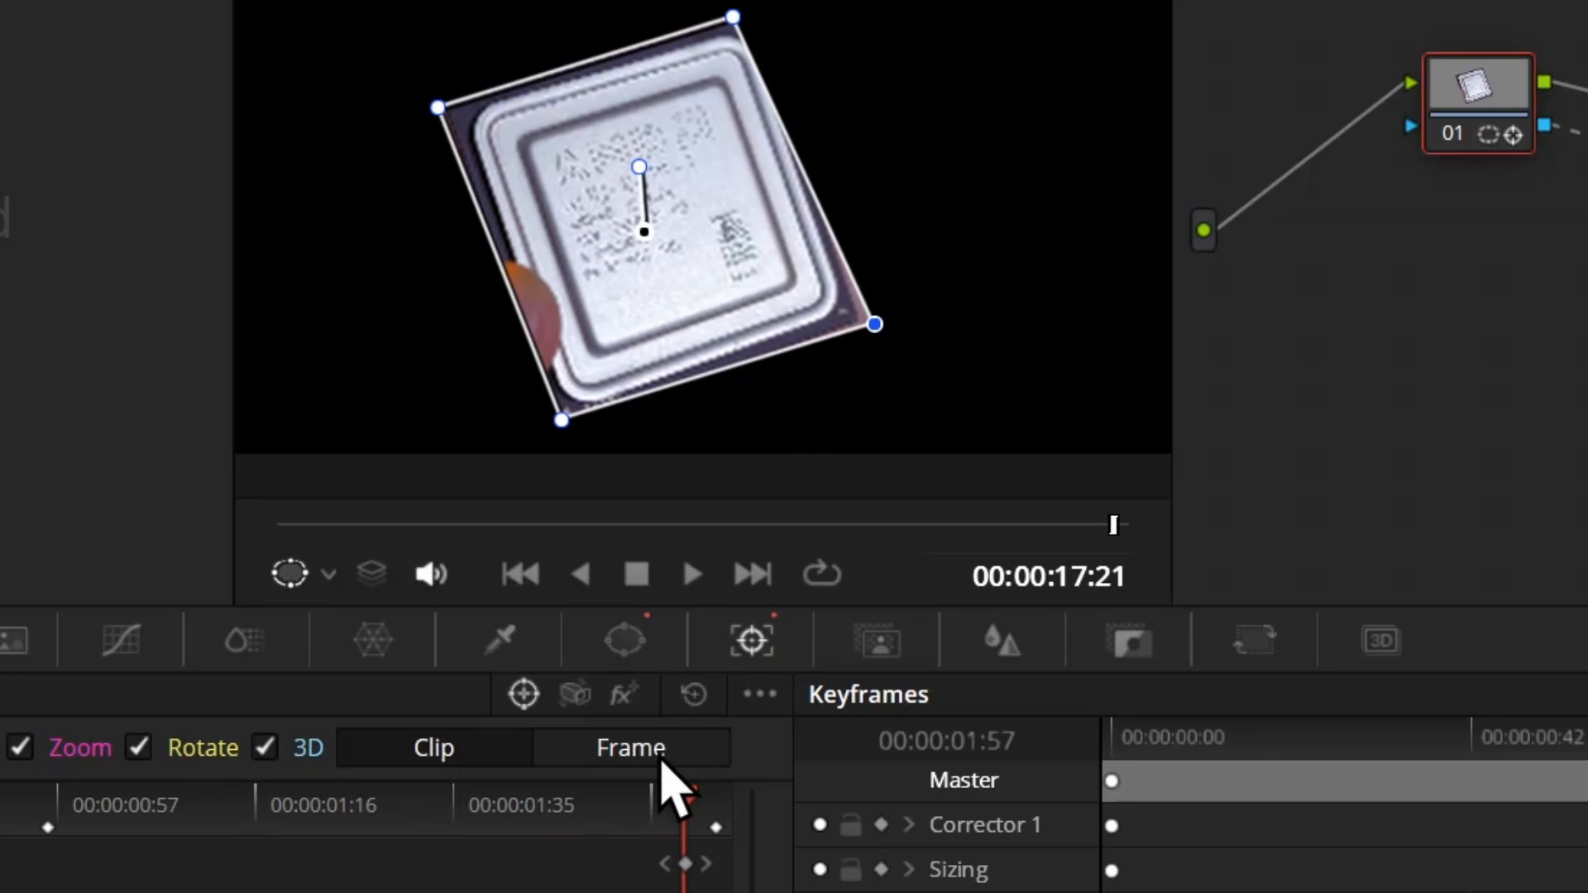
click(631, 746)
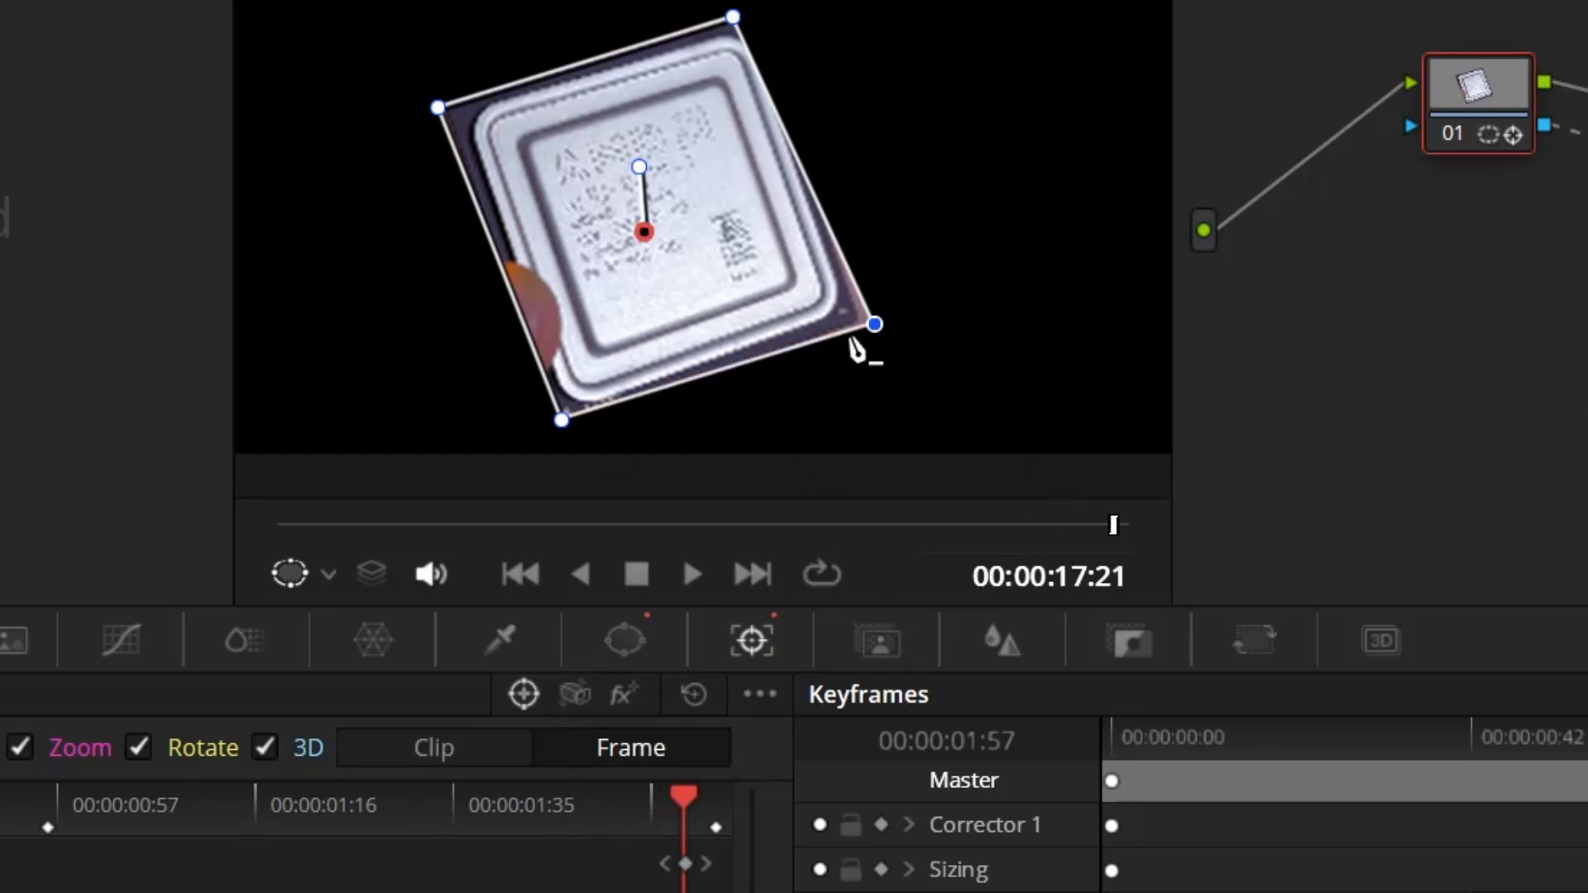
drag(874, 324, 1137, 376)
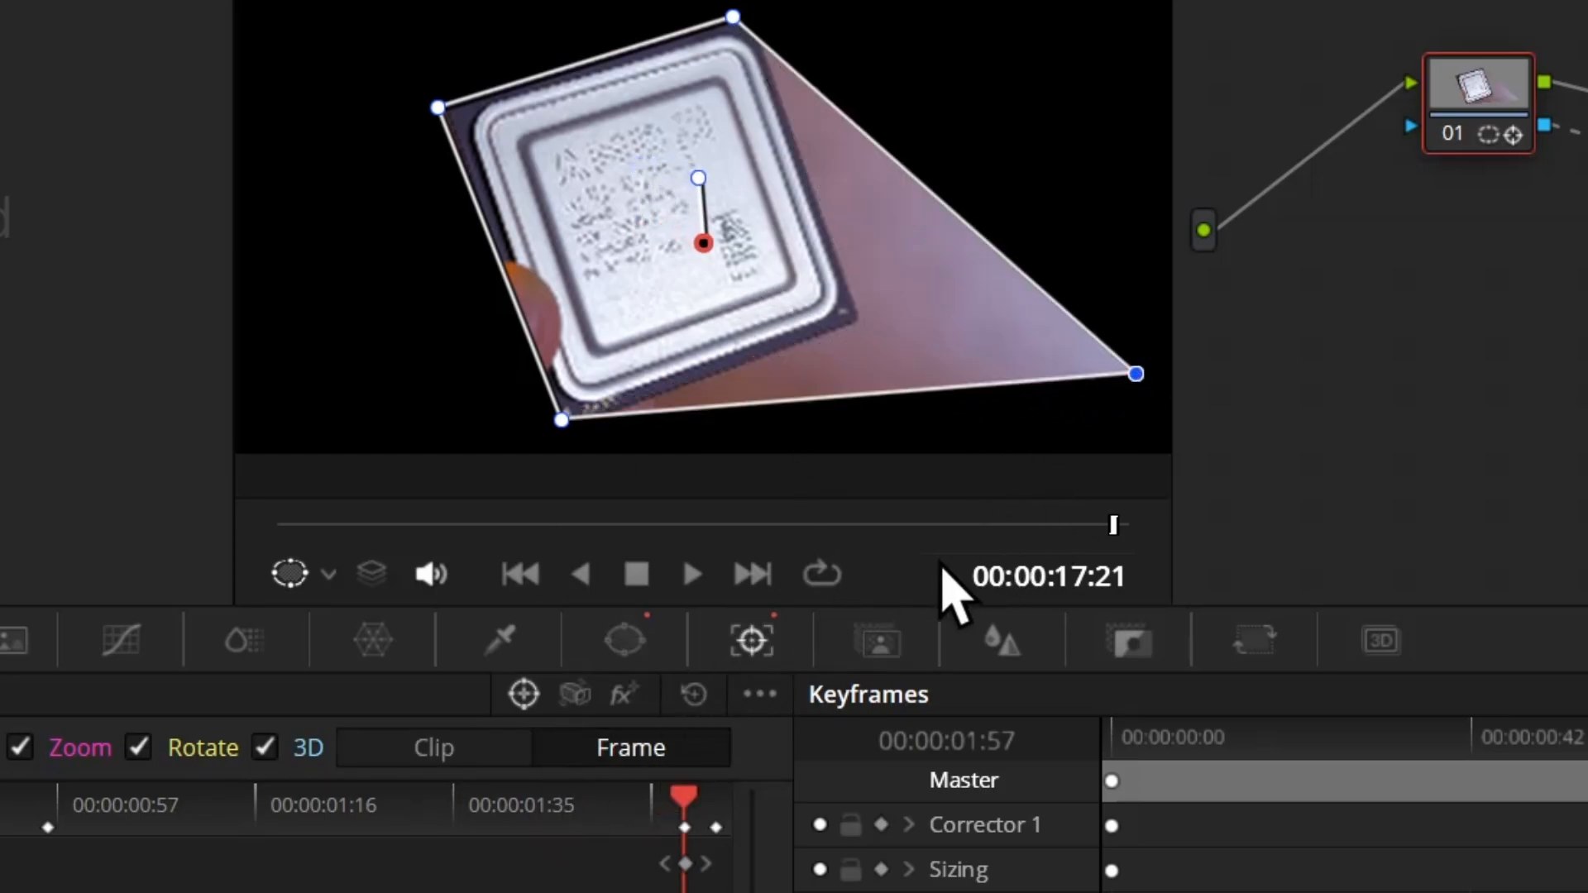
drag(1111, 525, 528, 524)
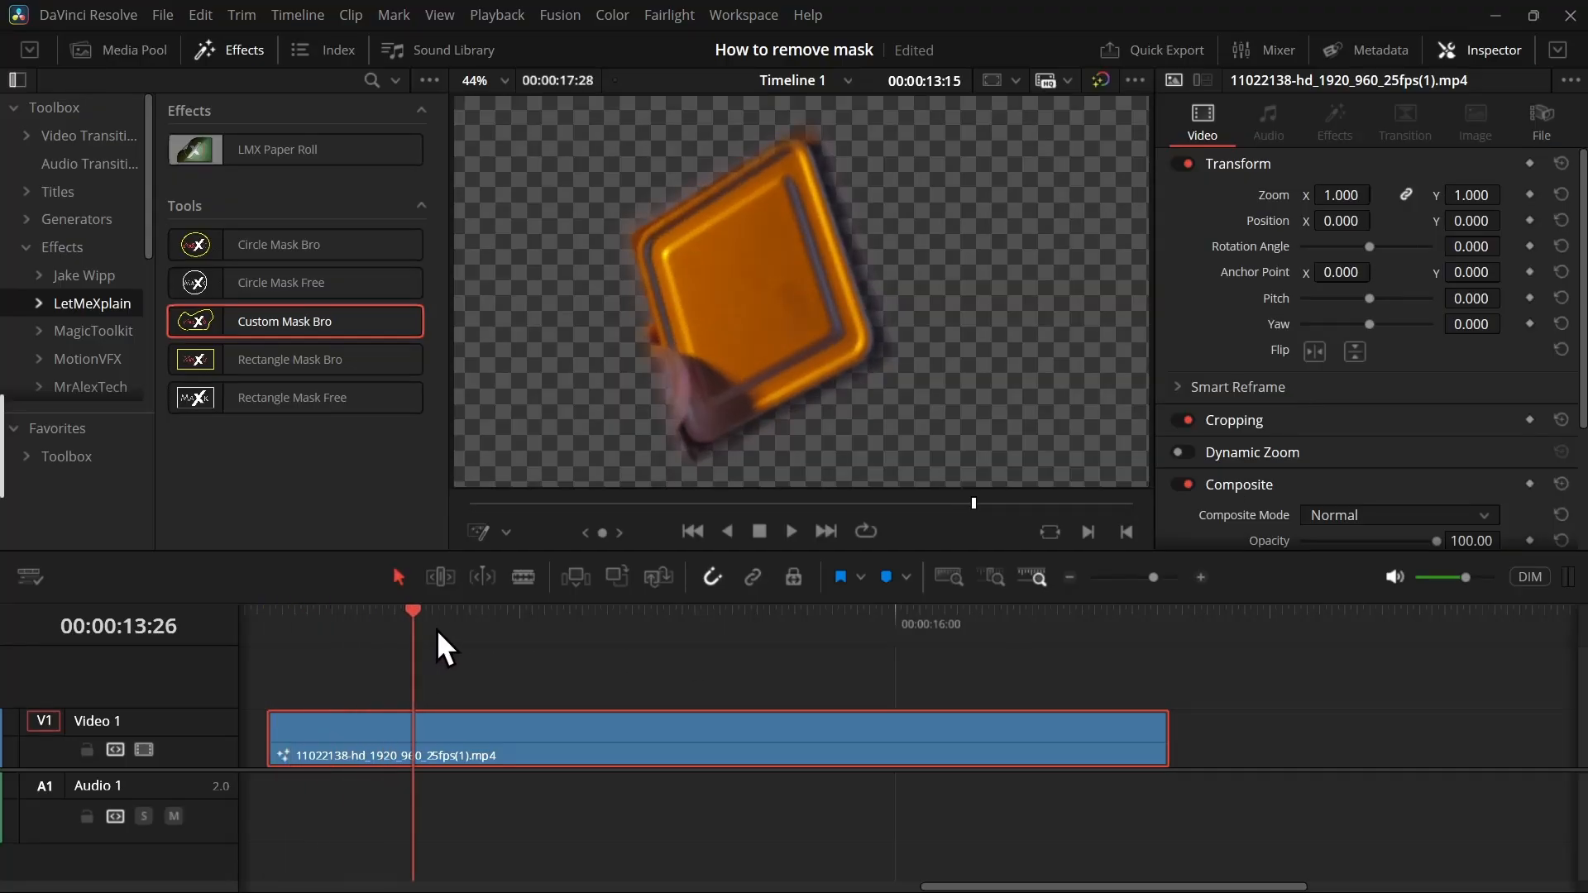
Scrub to two later frames to verify the chip stays cut out on transparency.
click(1057, 612)
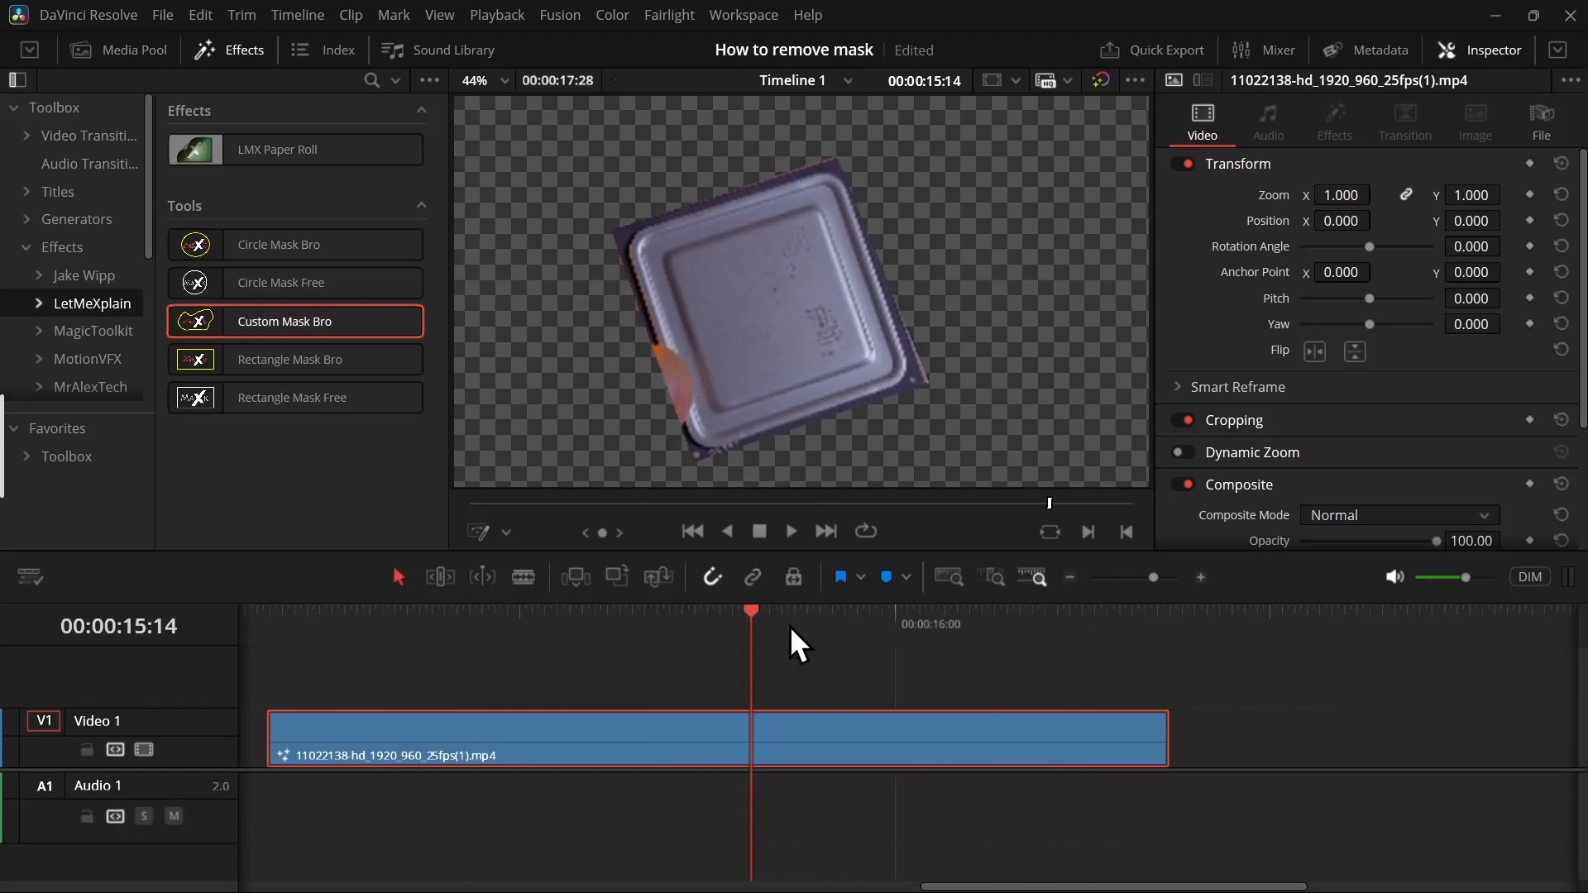
click(604, 613)
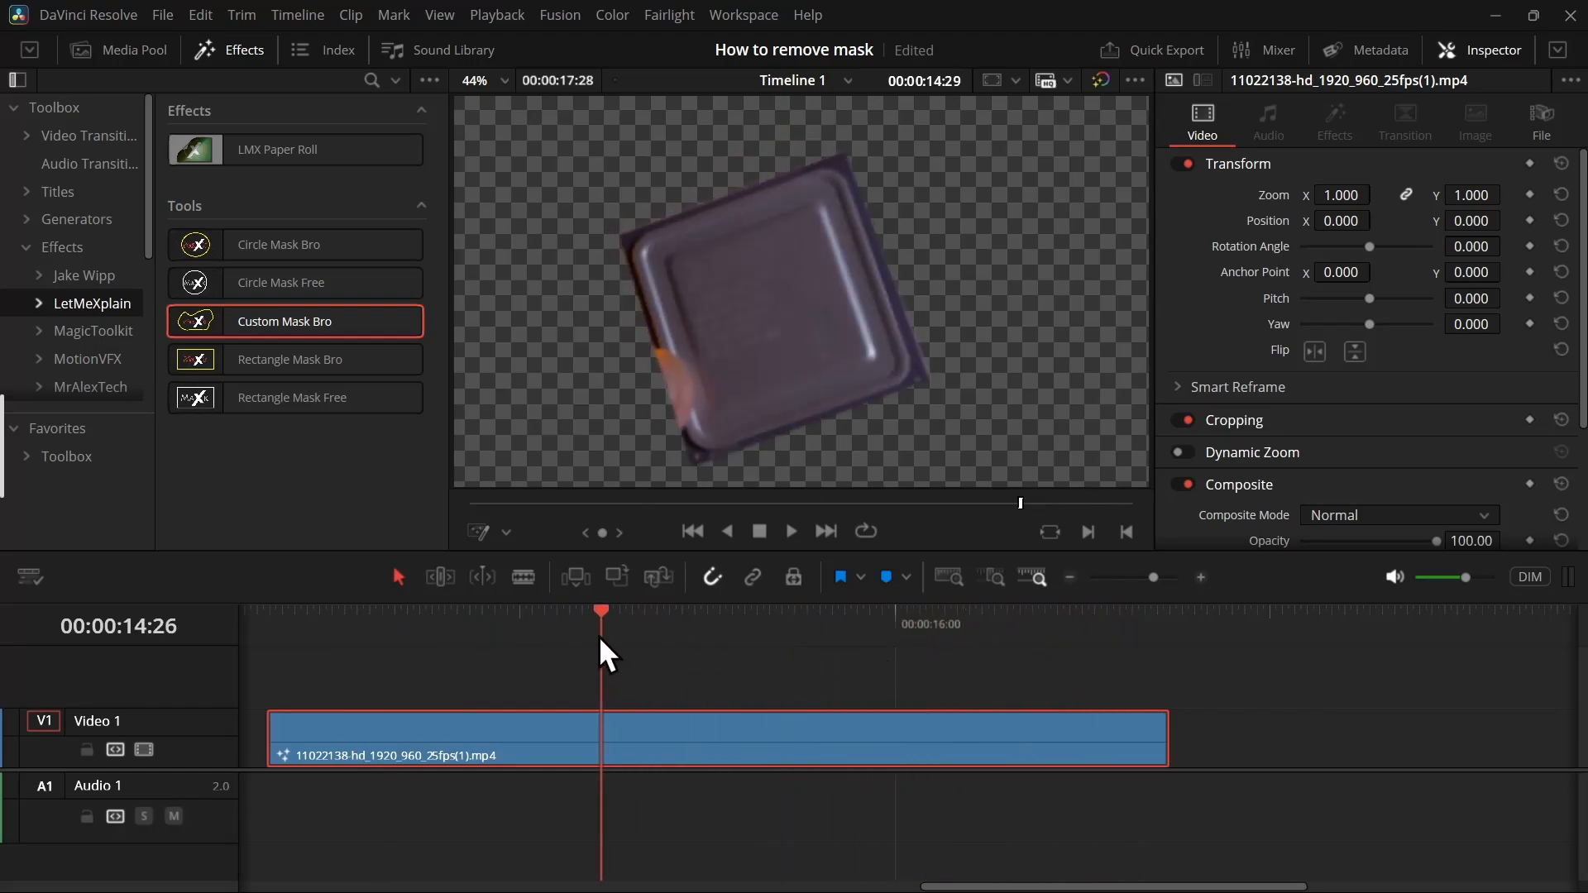